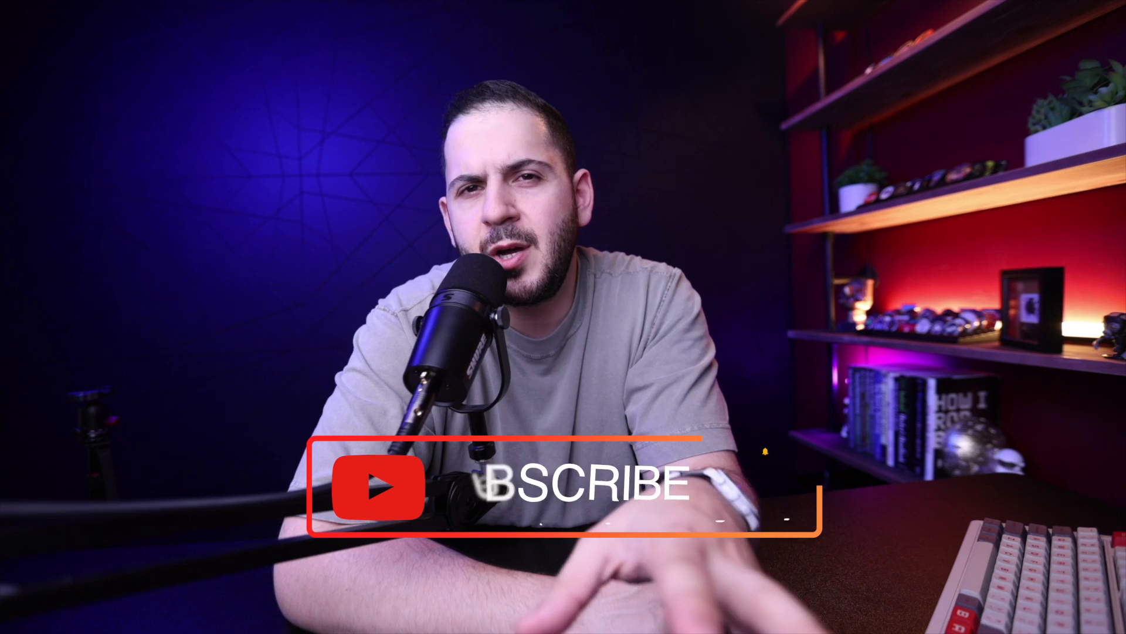
left_click(567, 489)
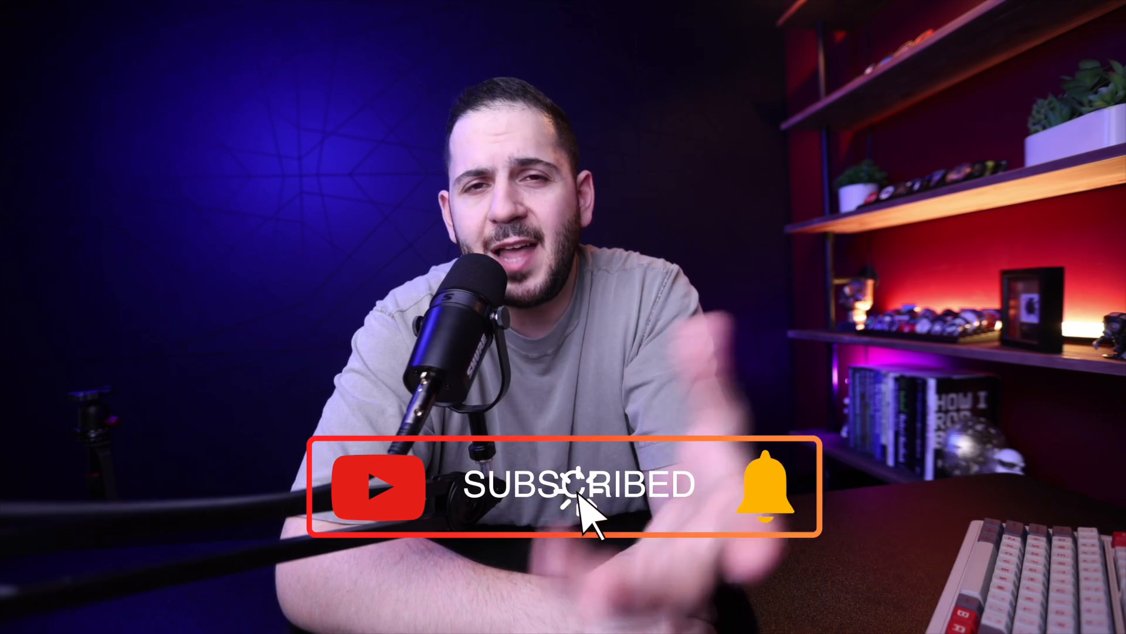